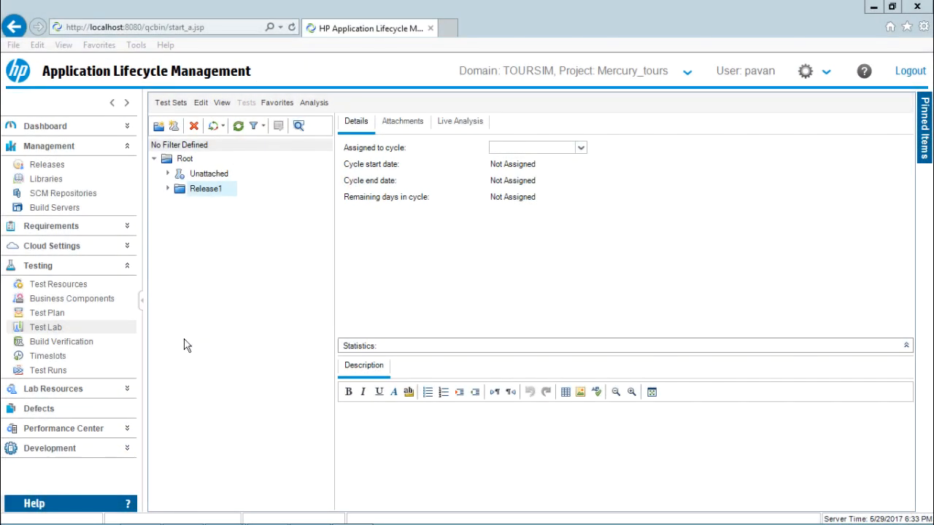
{"action": "mouse_move", "coordinate": [190, 345]}
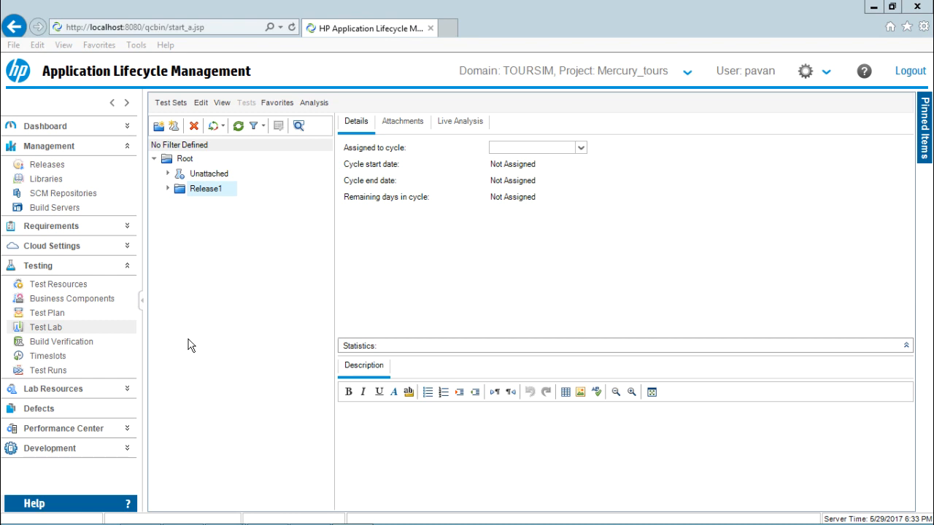
{"action": "mouse_move", "coordinate": [47, 313]}
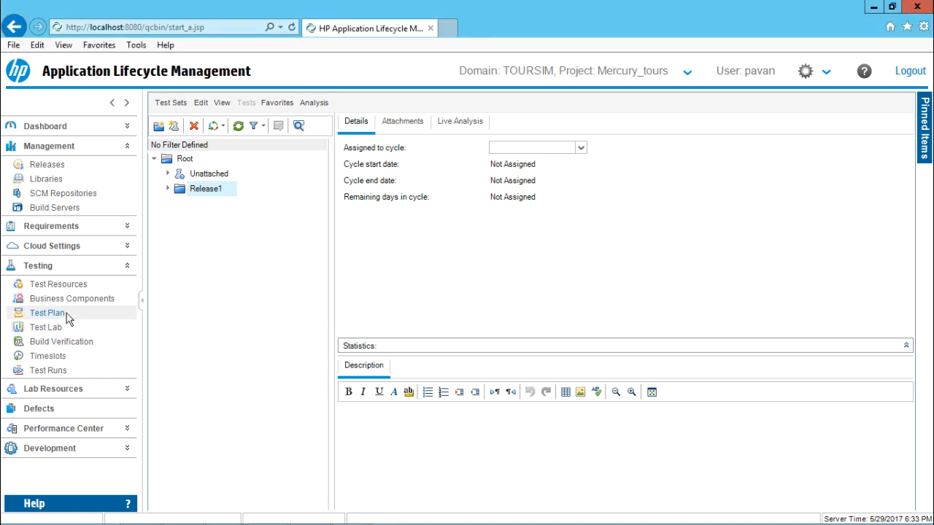
Step: Glance at the Test Plan folders, then return to Test Lab's test sets tree
{"action": "left_click", "coordinate": [46, 312]}
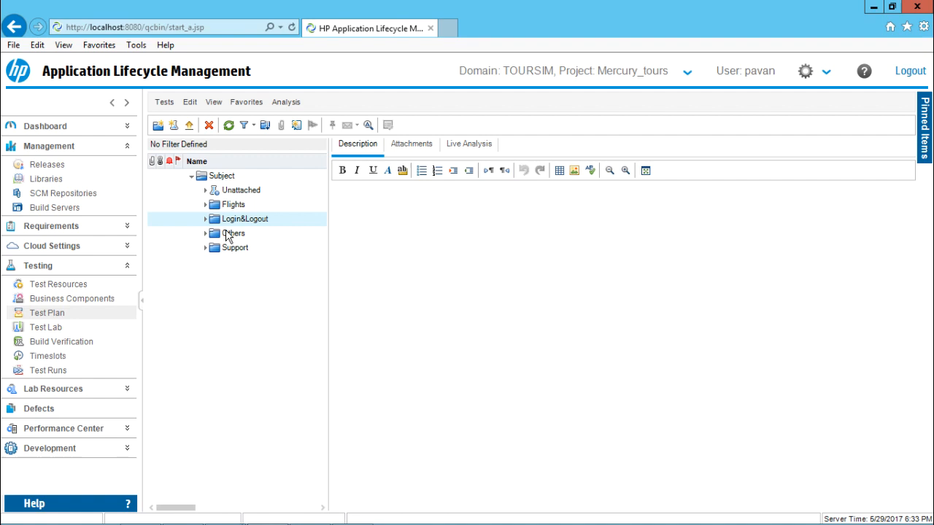
{"action": "mouse_move", "coordinate": [280, 242]}
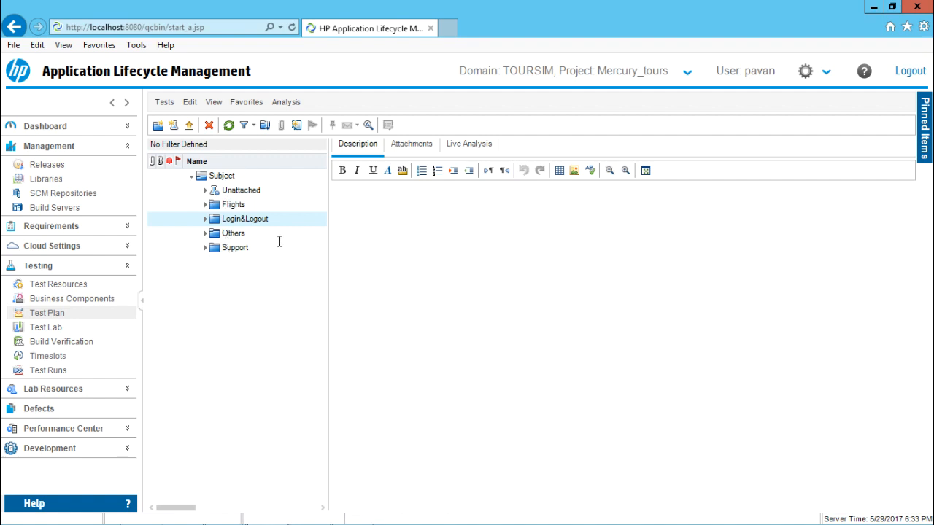
{"action": "left_click", "coordinate": [46, 327]}
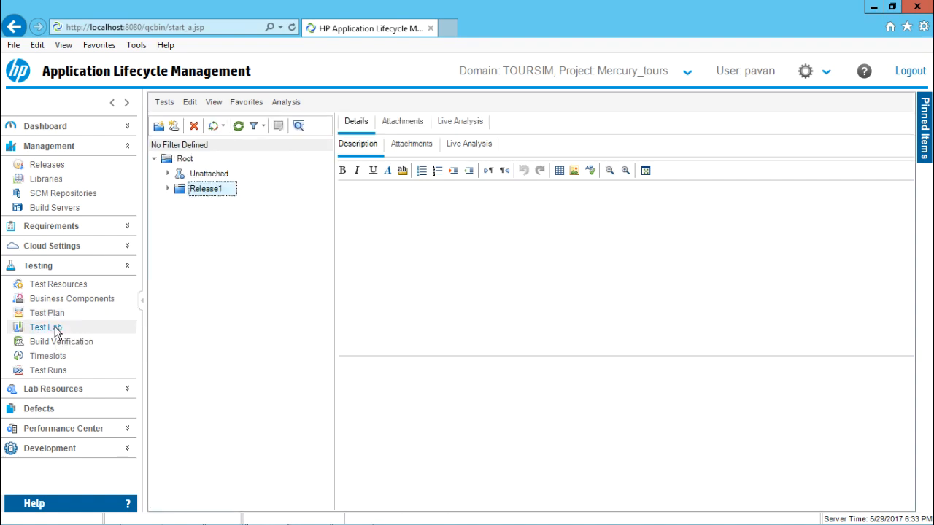
{"action": "left_click", "coordinate": [45, 327]}
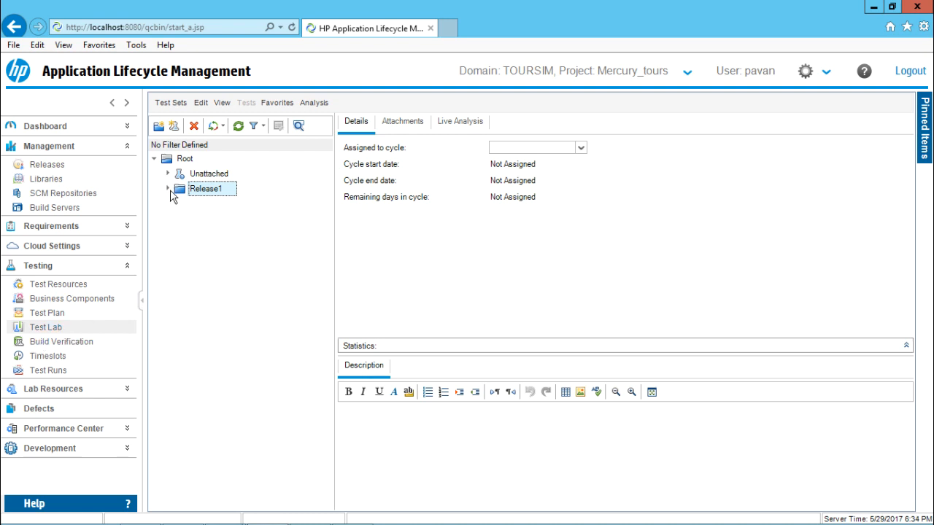
Step: Select the Smoke Testing test set under Release1 > Cycle1 and view its details (ID 104, Open)
{"action": "left_click", "coordinate": [167, 188]}
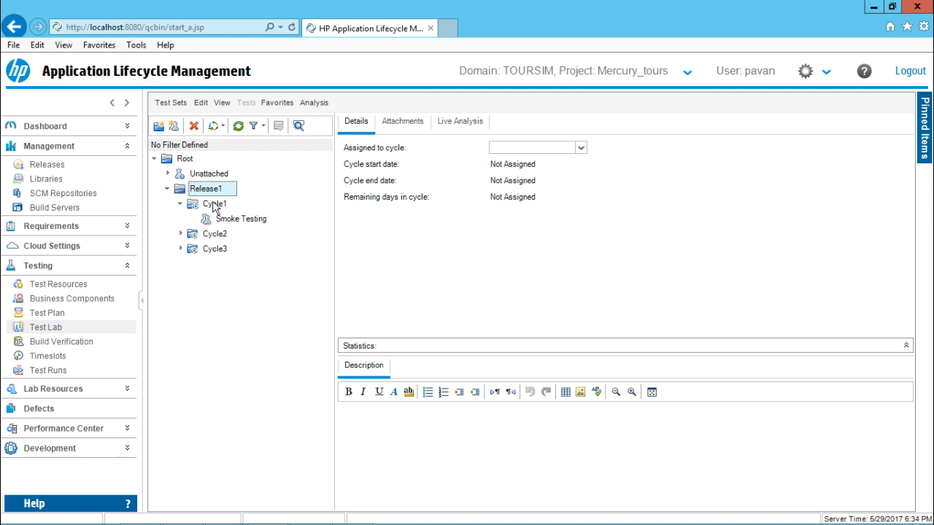
{"action": "left_click", "coordinate": [216, 203]}
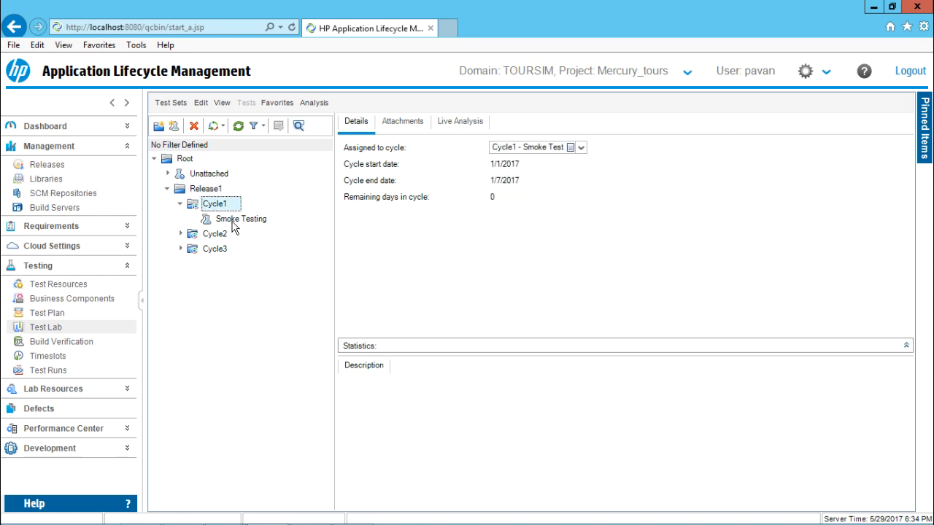
{"action": "left_click", "coordinate": [241, 219]}
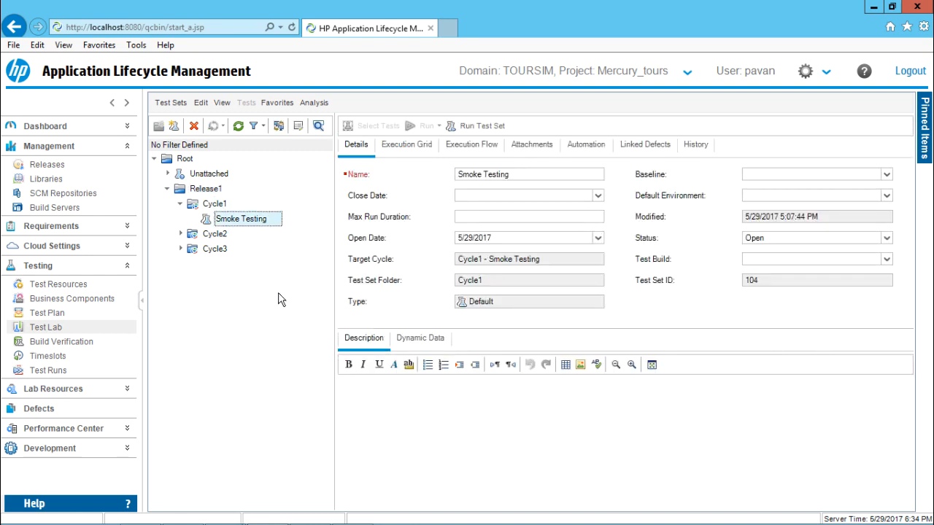
{"action": "mouse_move", "coordinate": [259, 224]}
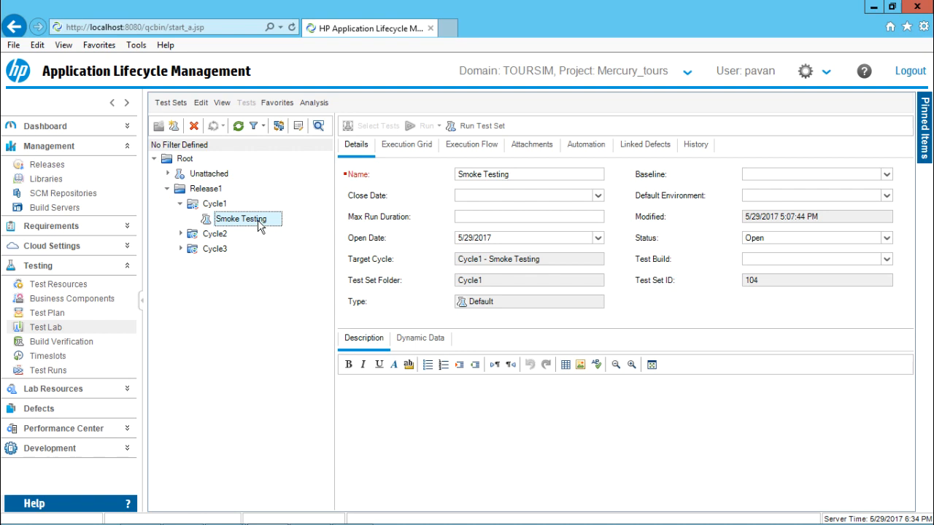
{"action": "mouse_move", "coordinate": [365, 172]}
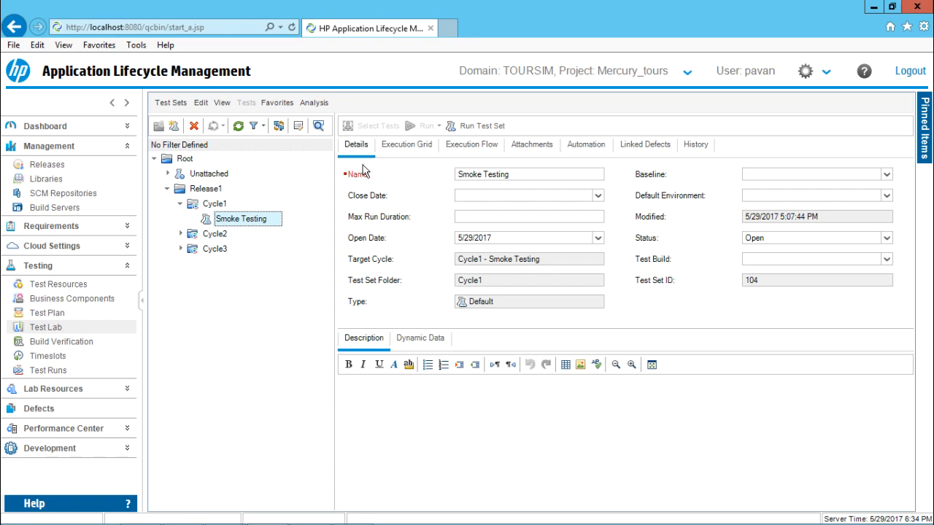
{"action": "mouse_move", "coordinate": [439, 316]}
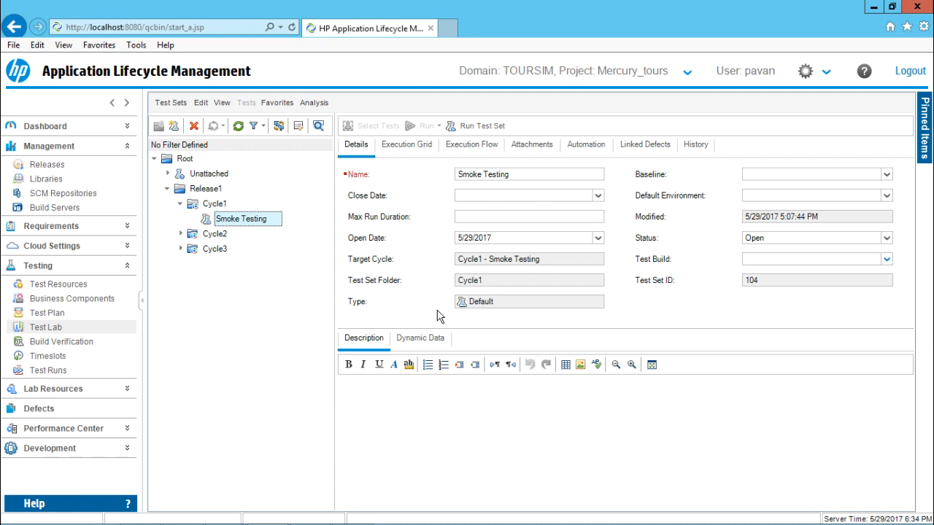
{"action": "mouse_move", "coordinate": [435, 212]}
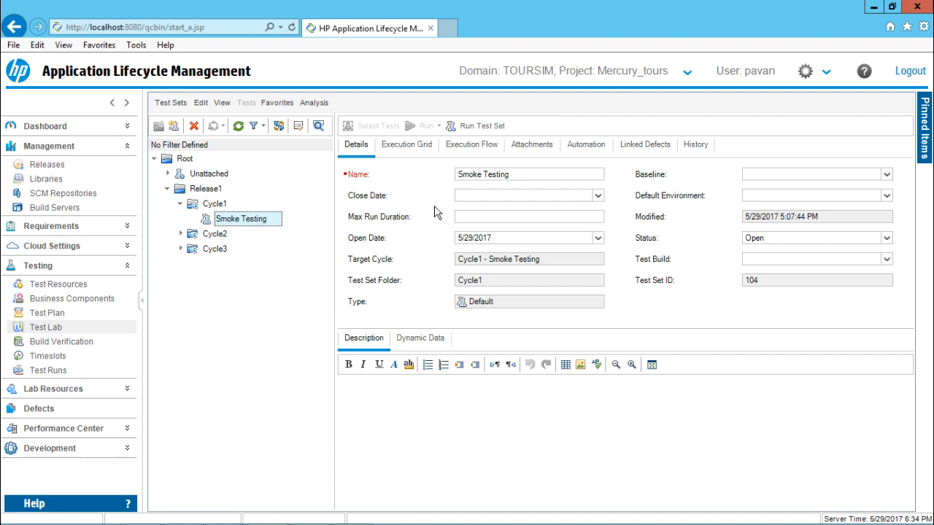
{"action": "triple_click", "coordinate": [529, 174]}
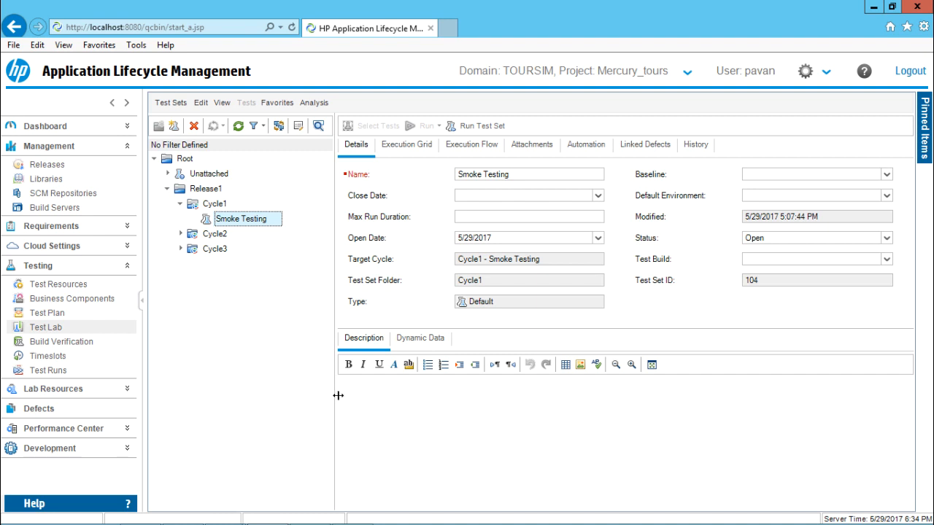
{"action": "mouse_move", "coordinate": [336, 387]}
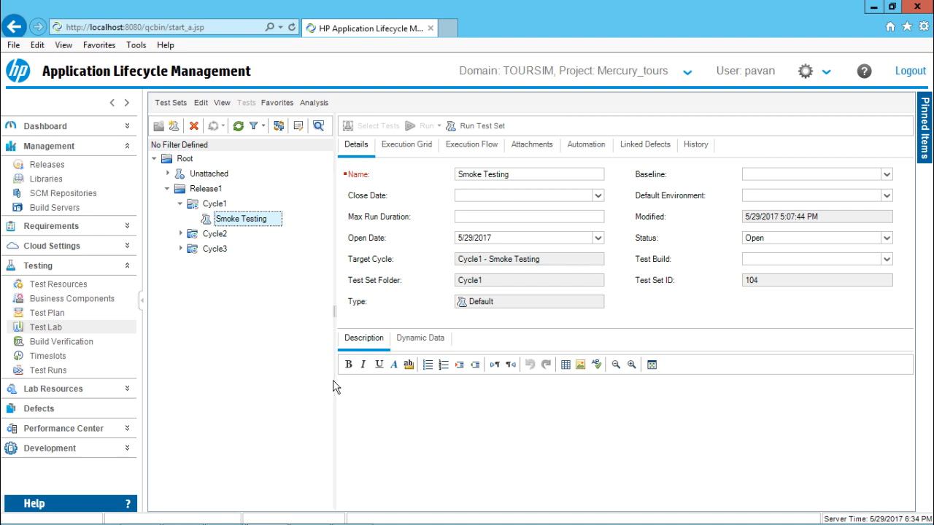
{"action": "mouse_move", "coordinate": [340, 171]}
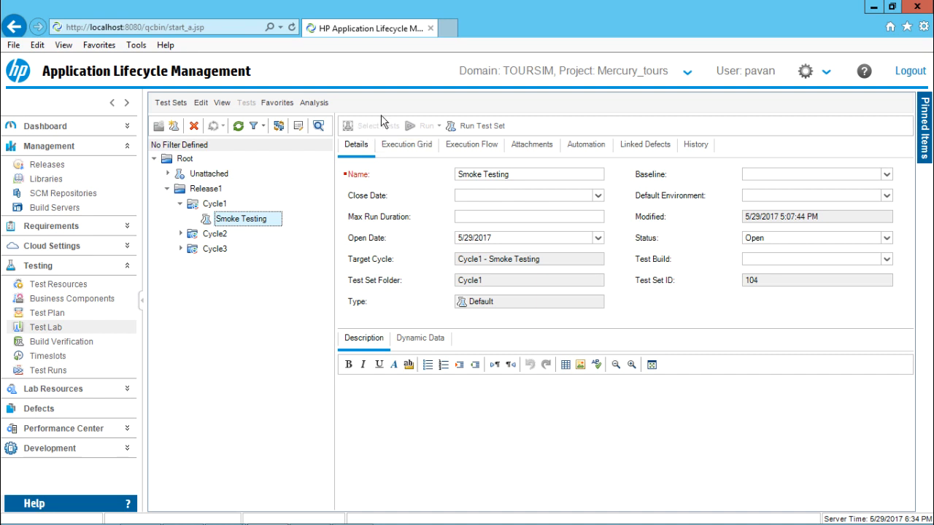
{"action": "mouse_move", "coordinate": [377, 125]}
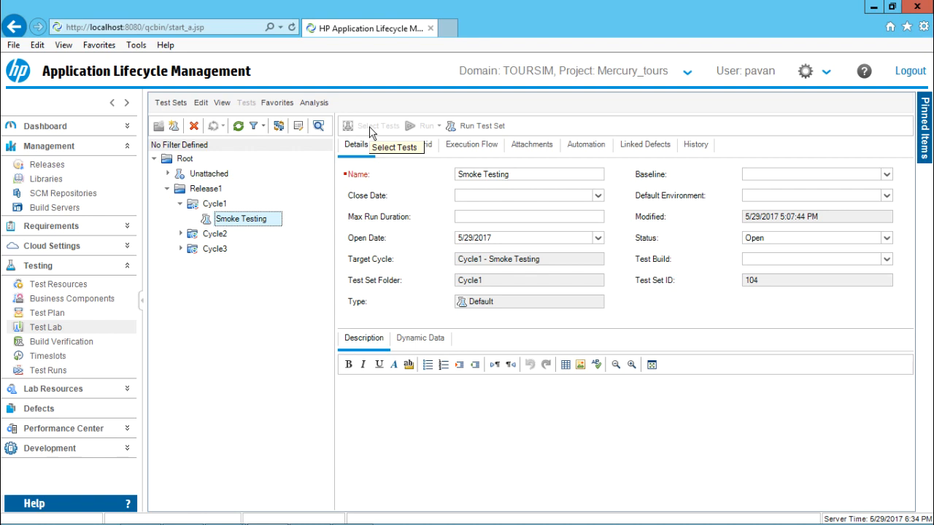
{"action": "mouse_move", "coordinate": [406, 144]}
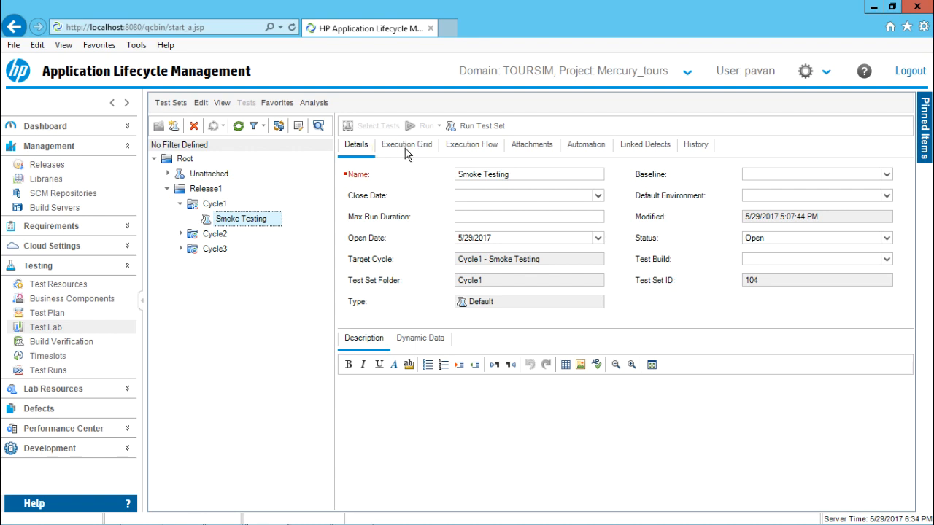
Step: Show Smoke Testing's empty Execution Grid with the Test Plan Tree pane opened beside it
{"action": "left_click", "coordinate": [407, 144]}
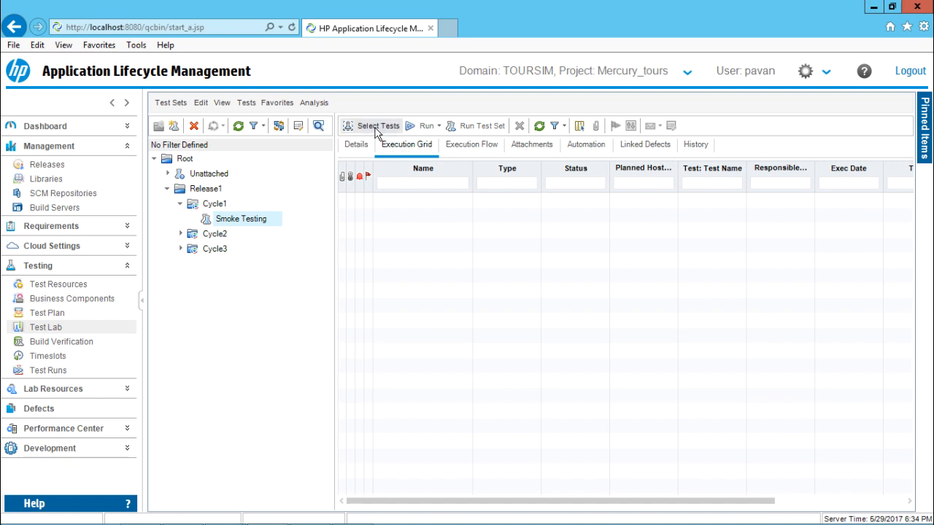
{"action": "mouse_move", "coordinate": [378, 125]}
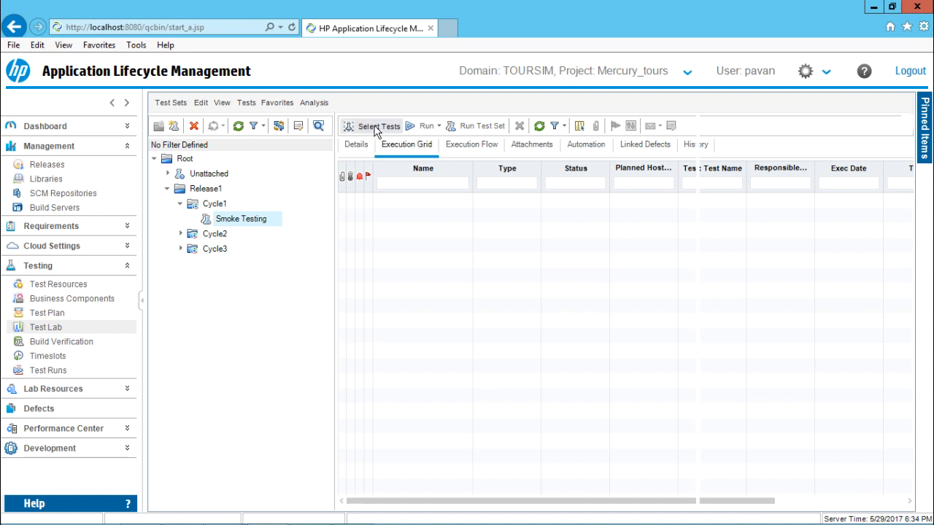
{"action": "left_click", "coordinate": [377, 125]}
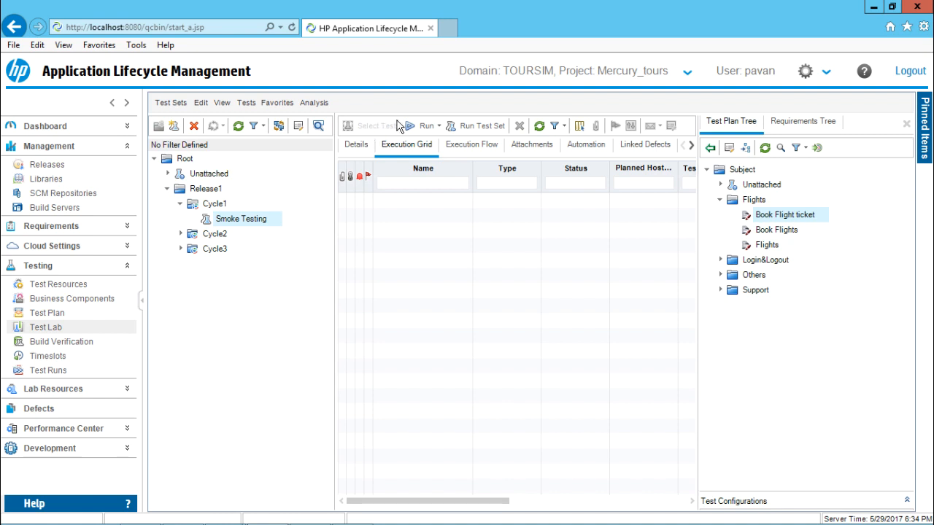
{"action": "mouse_move", "coordinate": [725, 122]}
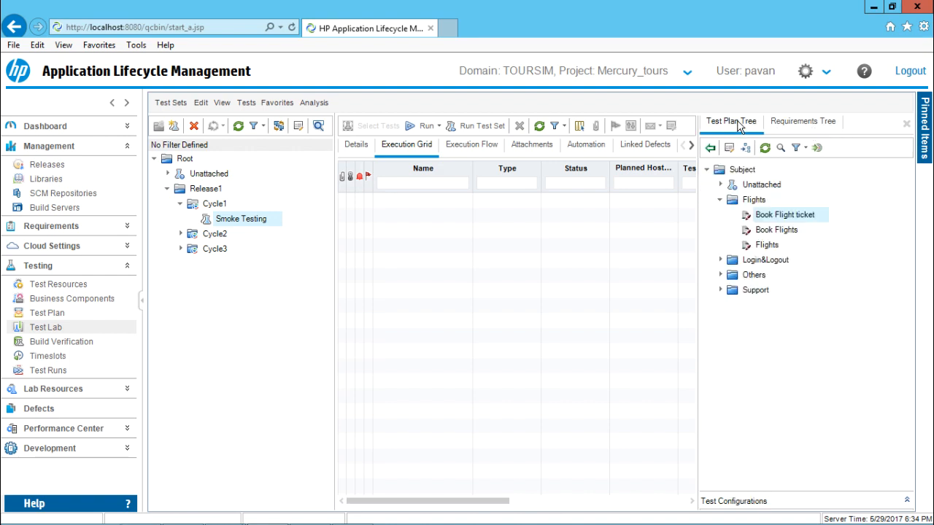
{"action": "mouse_move", "coordinate": [713, 119]}
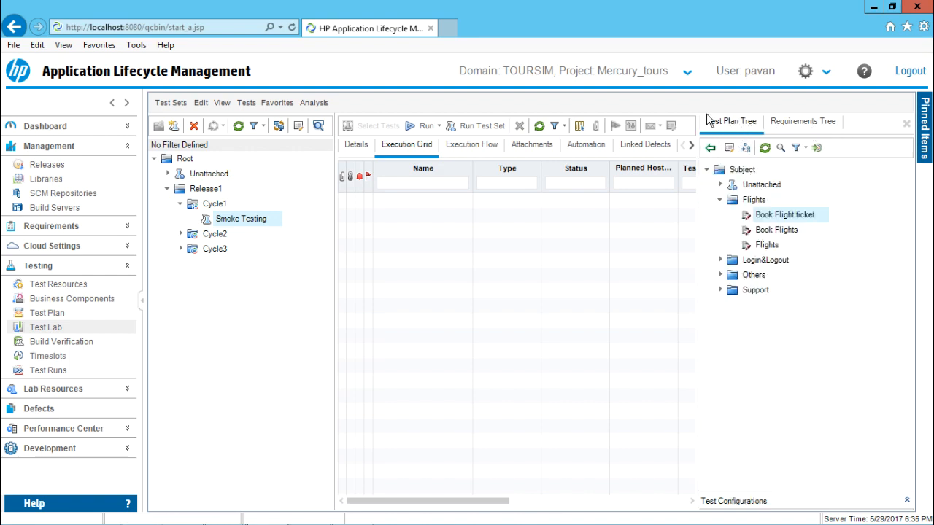
{"action": "mouse_move", "coordinate": [104, 231]}
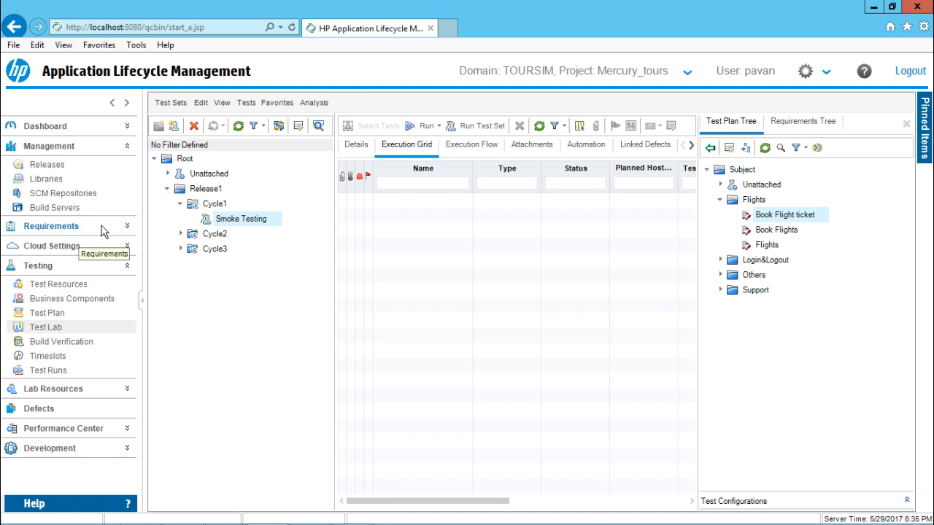
{"action": "mouse_move", "coordinate": [735, 178]}
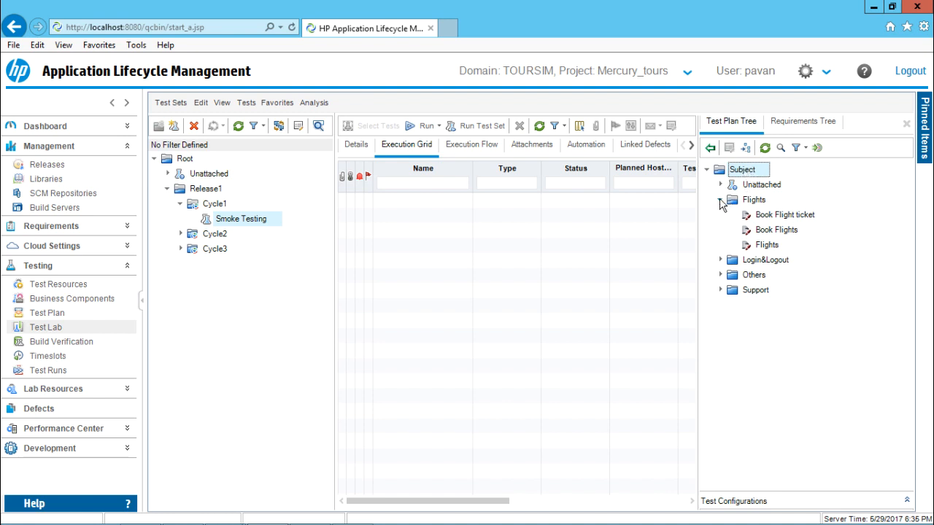
Step: Expand Flights in the test plan tree pane and pick the Book Flight ticket test
{"action": "left_click", "coordinate": [721, 200]}
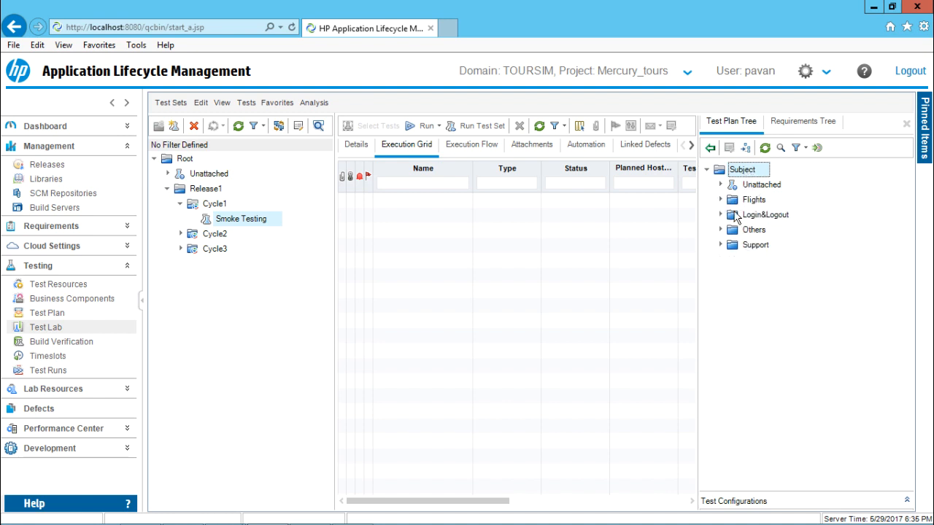
{"action": "left_click", "coordinate": [721, 199]}
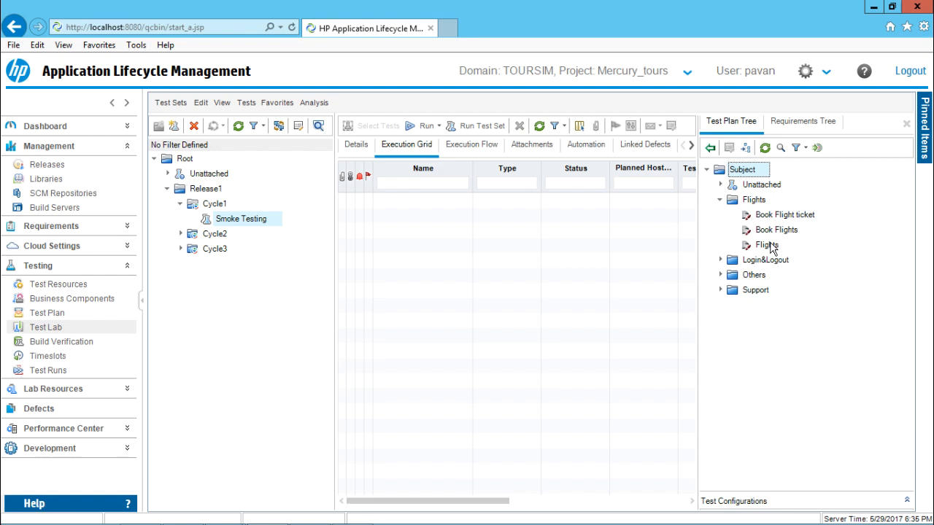
{"action": "mouse_move", "coordinate": [782, 224]}
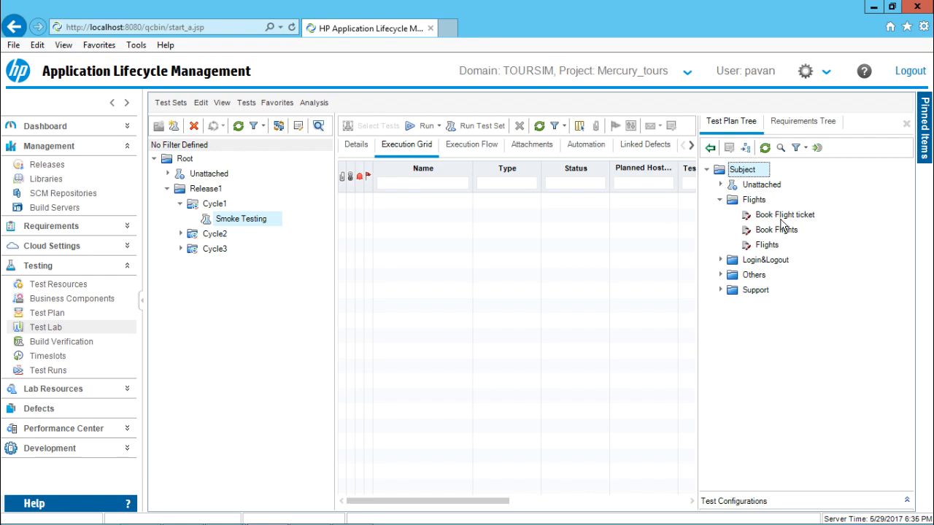
{"action": "left_click", "coordinate": [785, 215]}
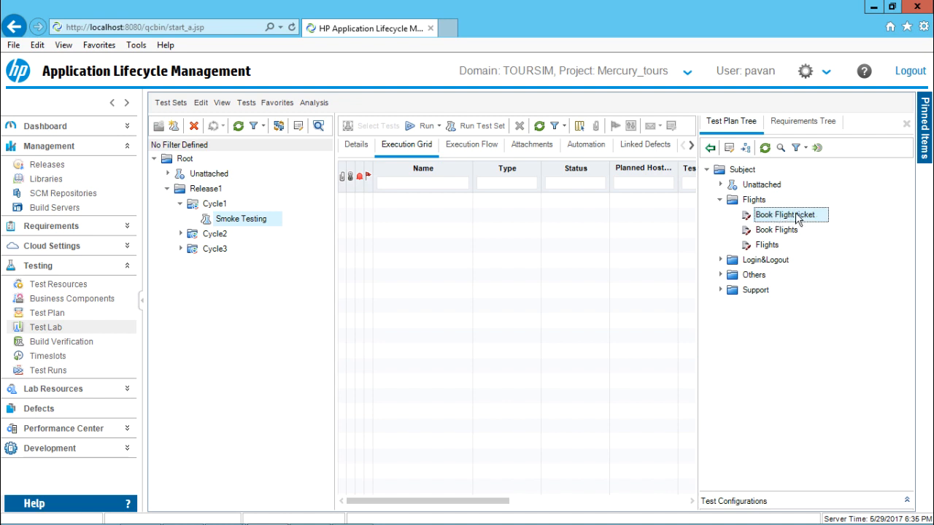
{"action": "mouse_move", "coordinate": [741, 185]}
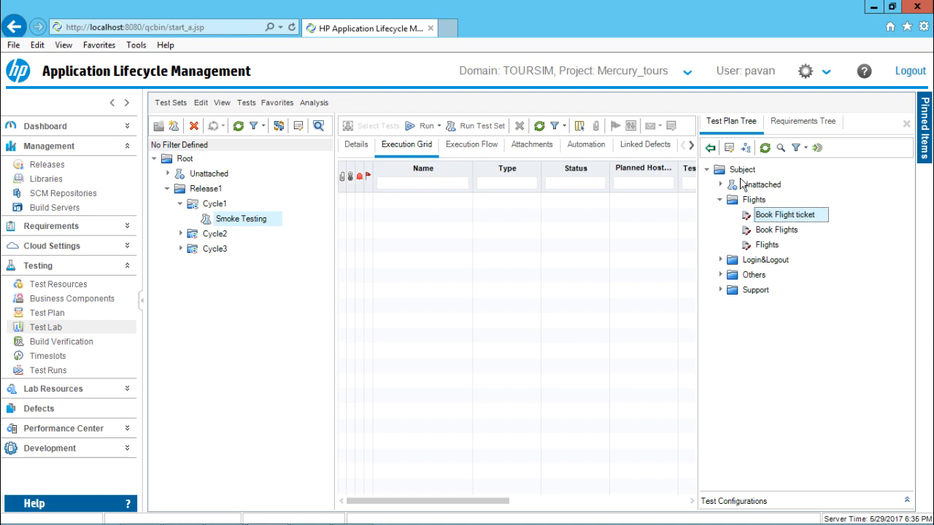
{"action": "mouse_move", "coordinate": [47, 313]}
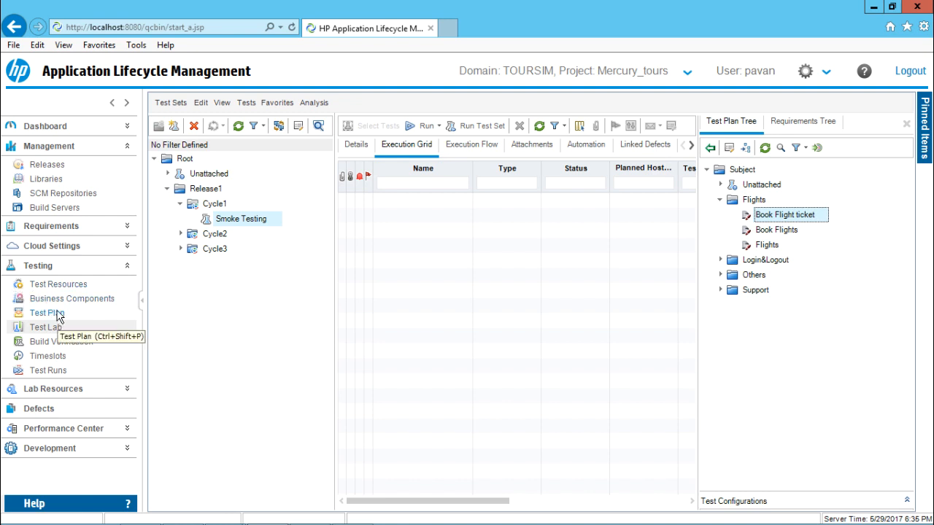
Step: In Test Plan, select Book Flight ticket under Flights and review its three card-type configurations
{"action": "left_click", "coordinate": [46, 313]}
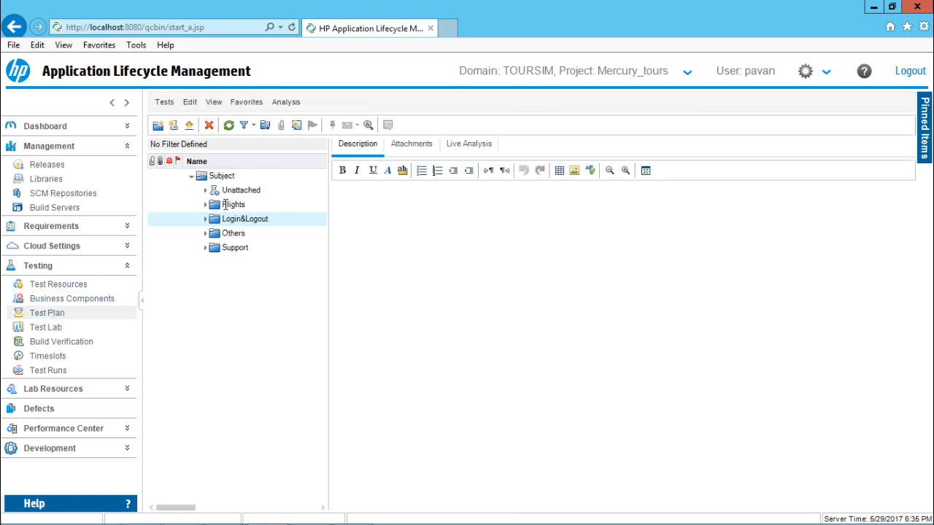
{"action": "left_click", "coordinate": [205, 204]}
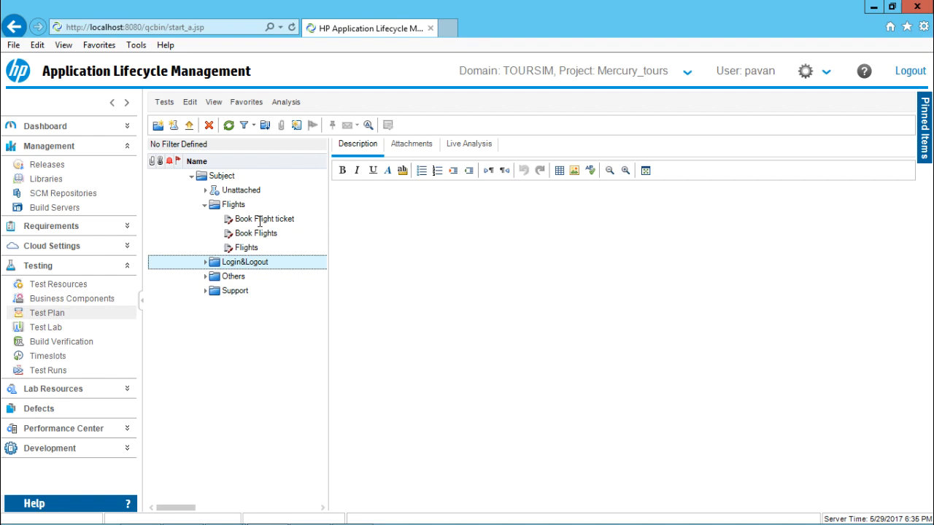
{"action": "left_click", "coordinate": [264, 219]}
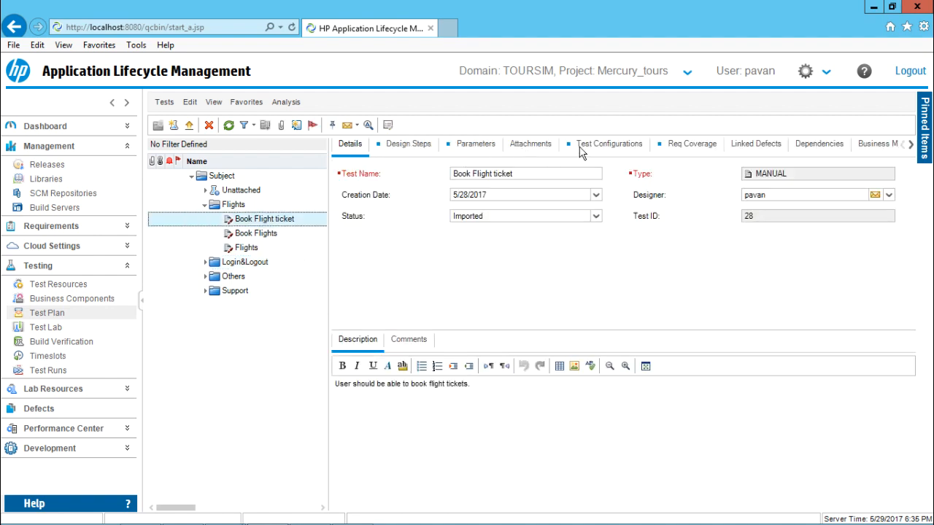
{"action": "left_click", "coordinate": [608, 144]}
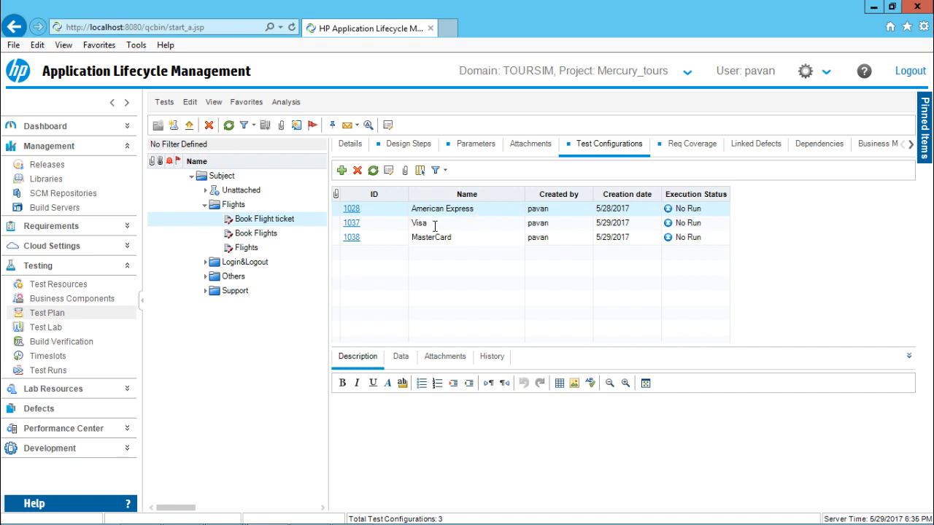
{"action": "mouse_move", "coordinate": [453, 264]}
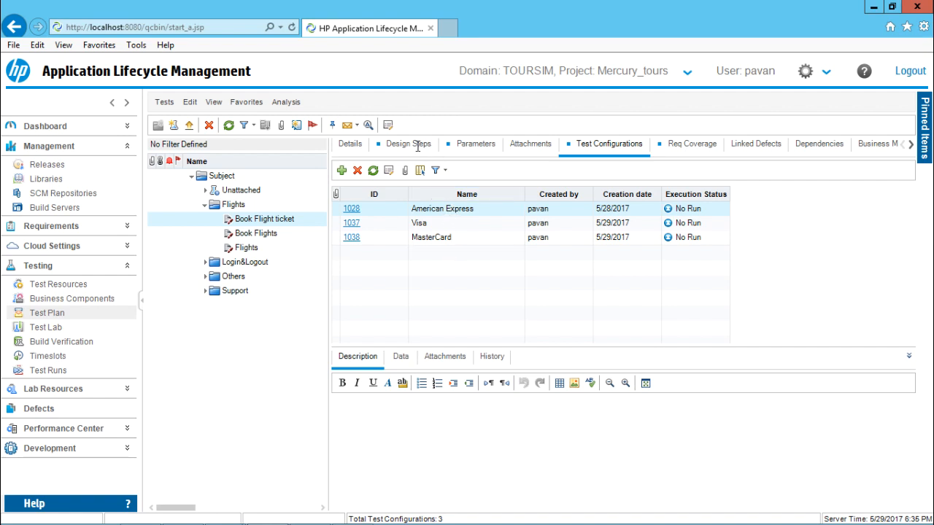
Step: Review Book Flight ticket's eight design steps
{"action": "left_click", "coordinate": [408, 143]}
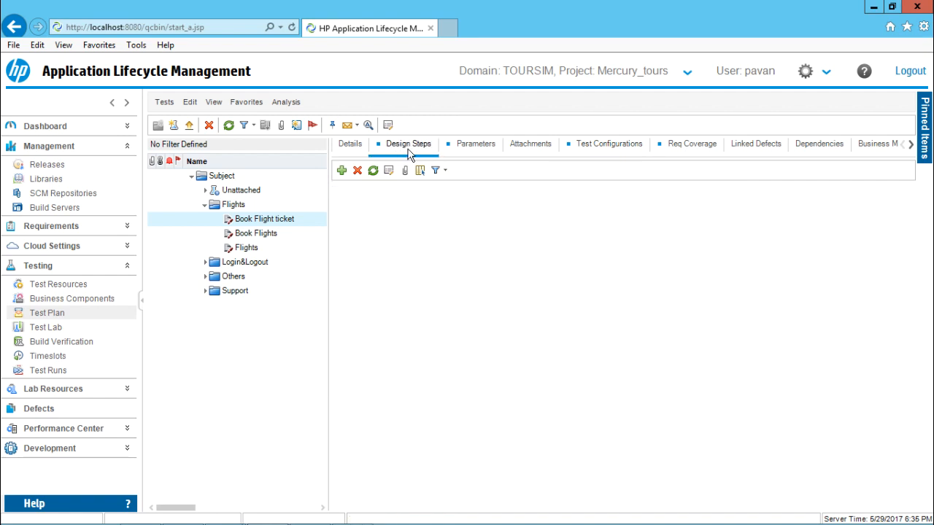
{"action": "left_click", "coordinate": [408, 144]}
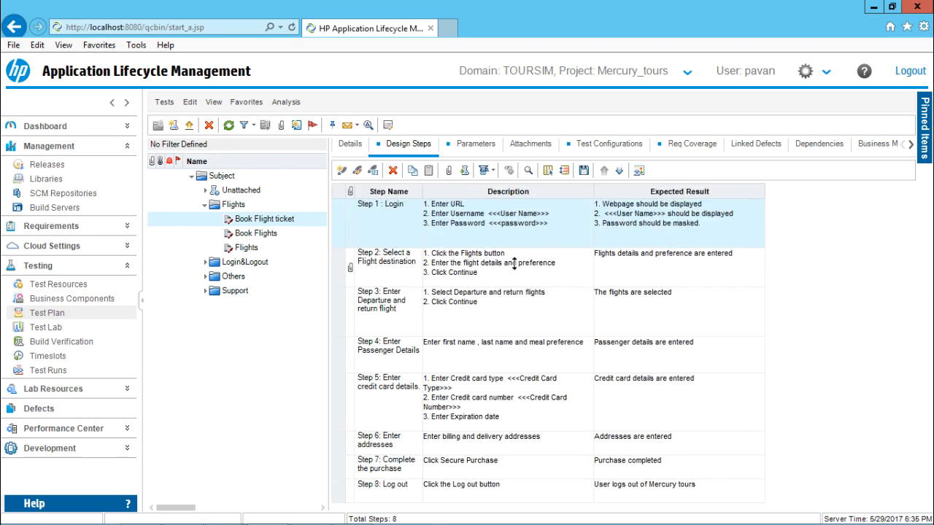
{"action": "mouse_move", "coordinate": [535, 413]}
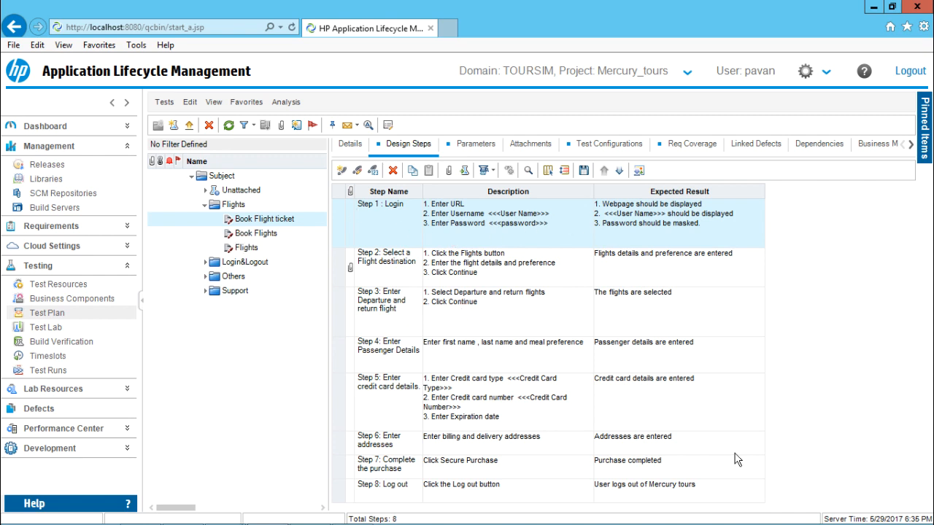
{"action": "mouse_move", "coordinate": [69, 330]}
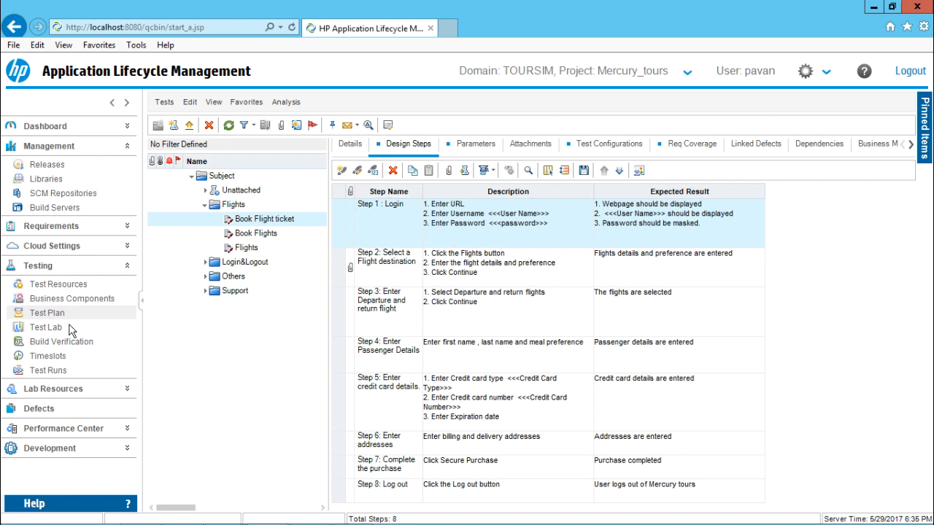
Step: Return to Test Lab with Smoke Testing's empty grid beside the test plan tree
{"action": "left_click", "coordinate": [45, 327]}
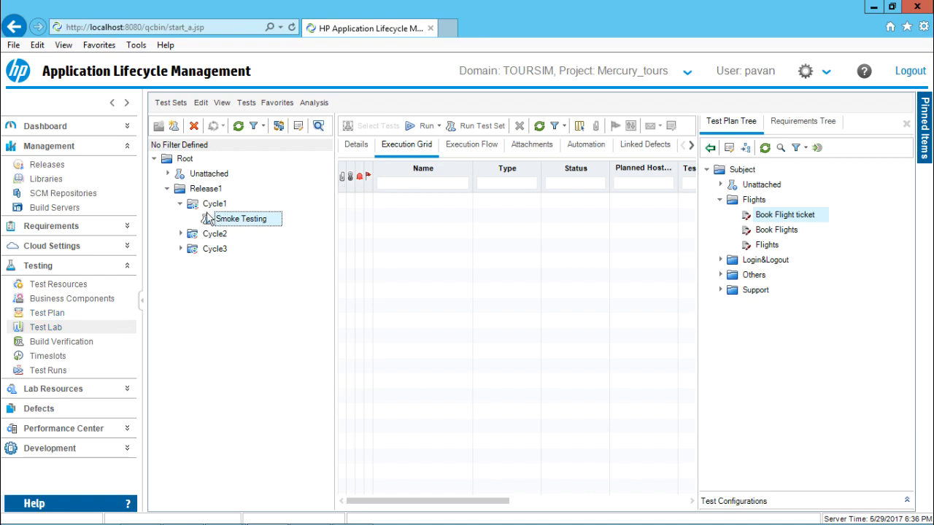
{"action": "mouse_move", "coordinate": [773, 226]}
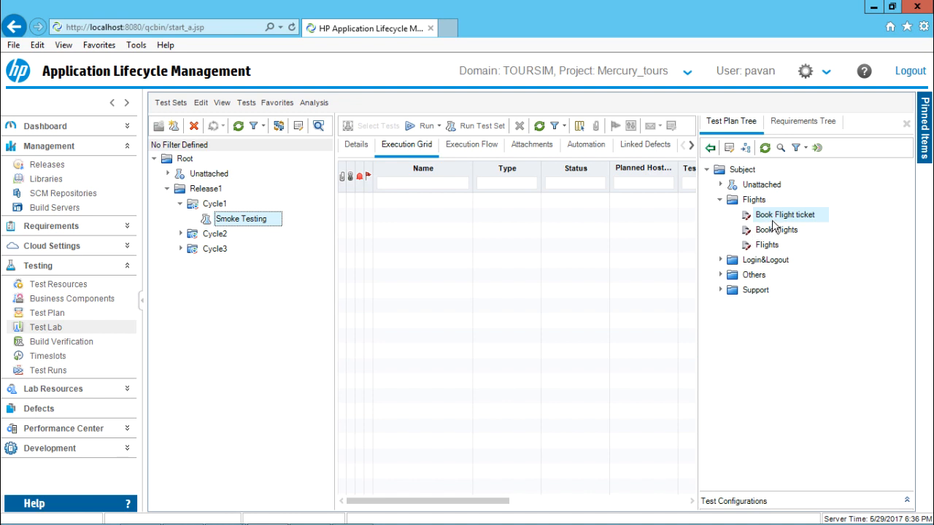
{"action": "mouse_move", "coordinate": [724, 152]}
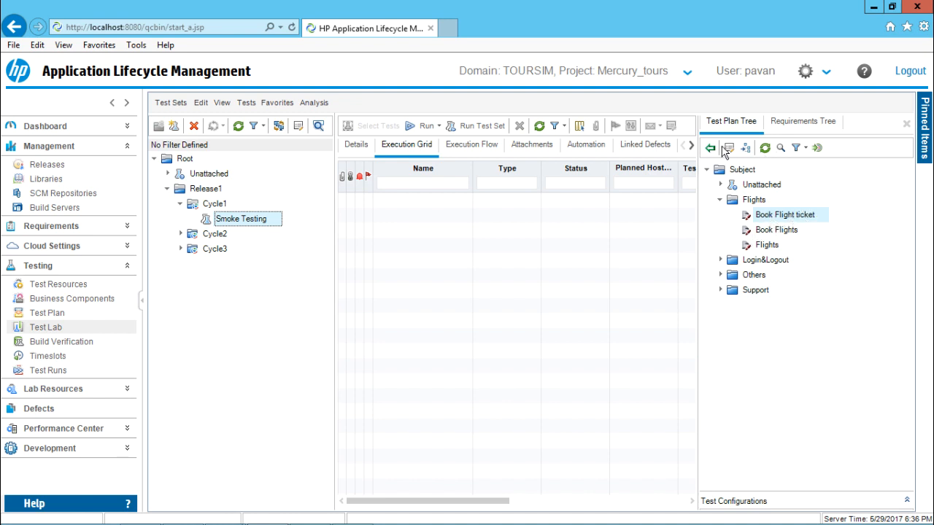
{"action": "mouse_move", "coordinate": [710, 148]}
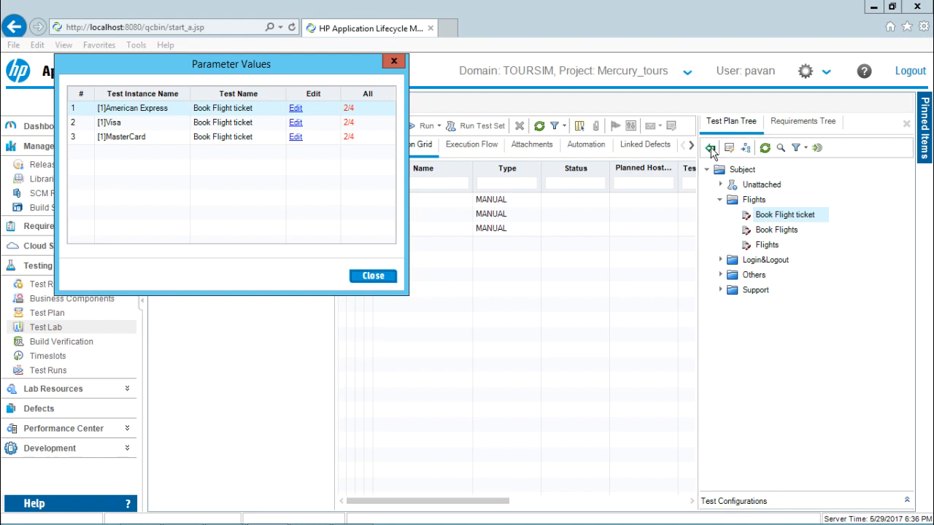
{"action": "mouse_move", "coordinate": [227, 88]}
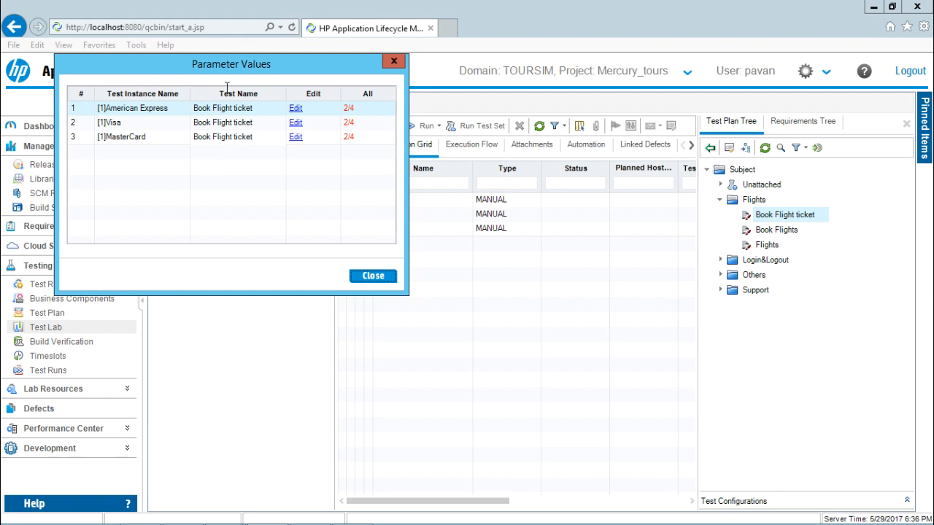
Step: Review and close the Parameter Values summary, leaving American Express, Visa and MasterCard instances in the grid
{"action": "left_click_drag", "start_coordinate": [231, 64], "coordinate": [590, 182]}
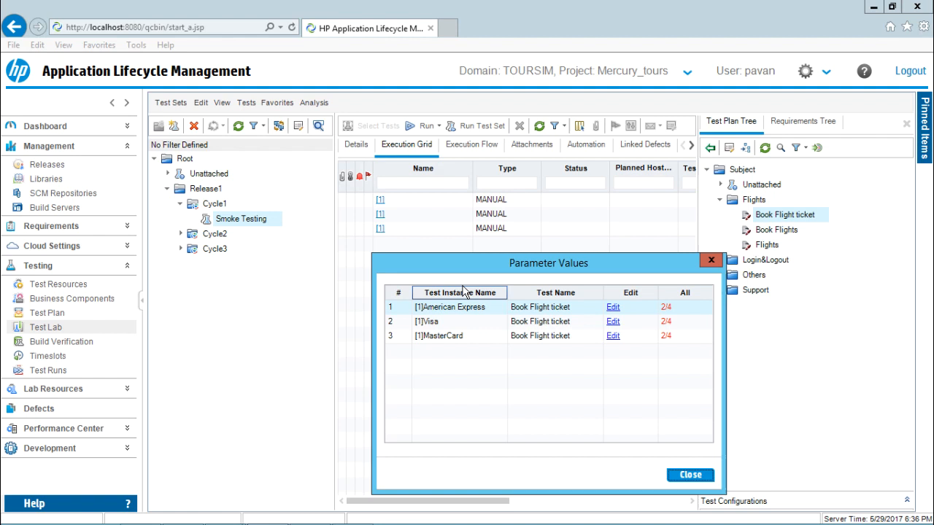
{"action": "mouse_move", "coordinate": [566, 312]}
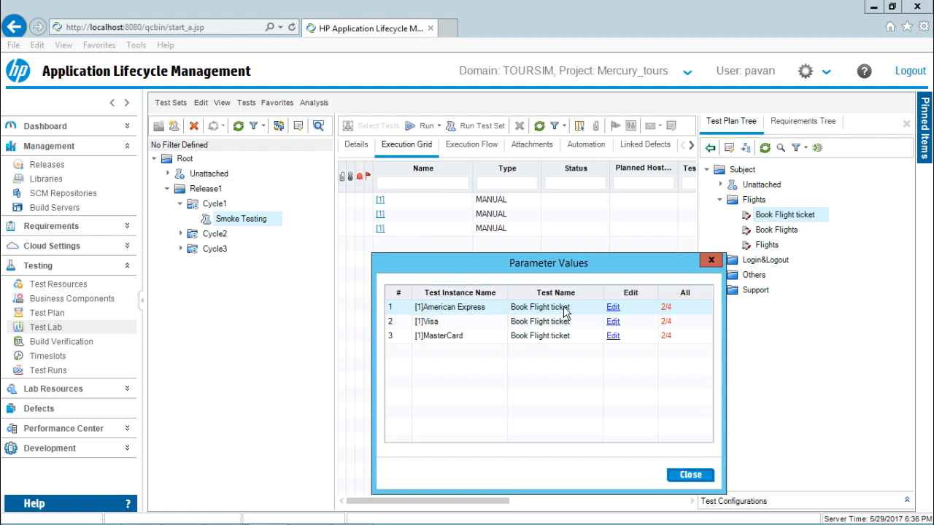
{"action": "mouse_move", "coordinate": [508, 316]}
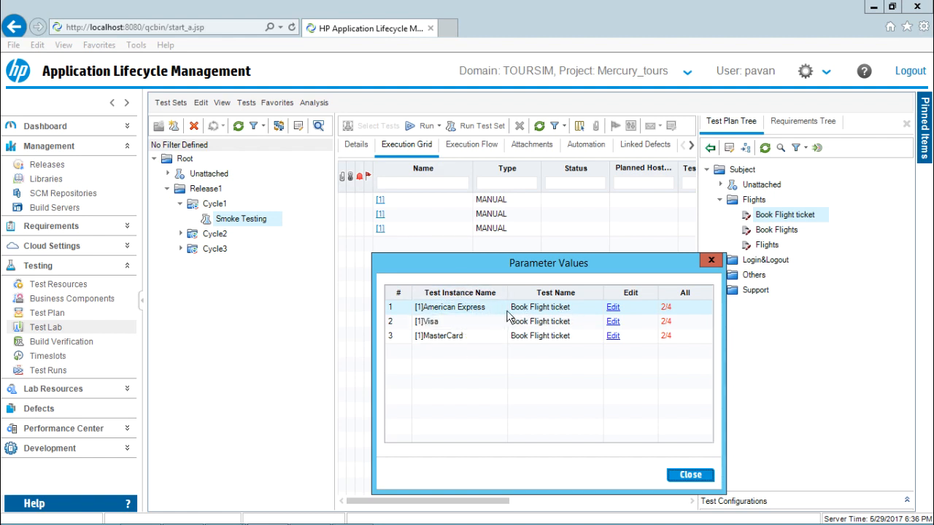
{"action": "mouse_move", "coordinate": [586, 355]}
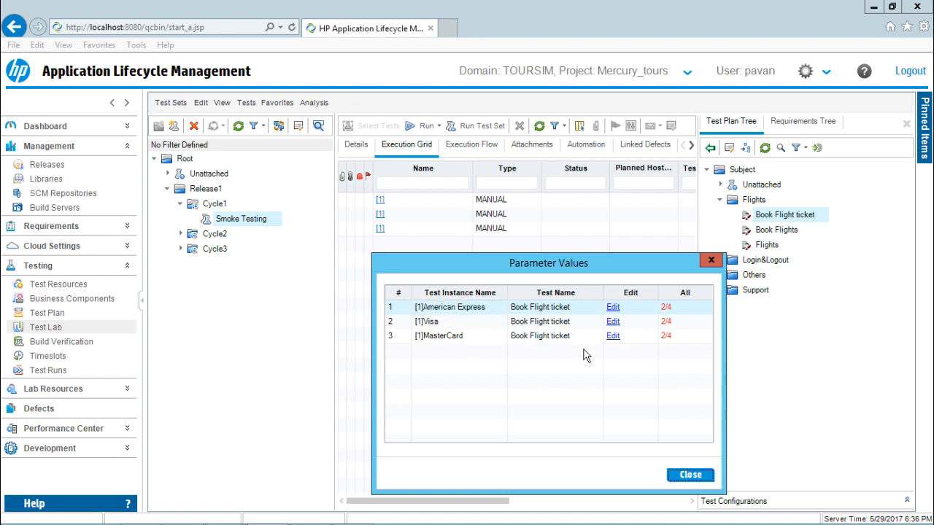
{"action": "left_click", "coordinate": [689, 475]}
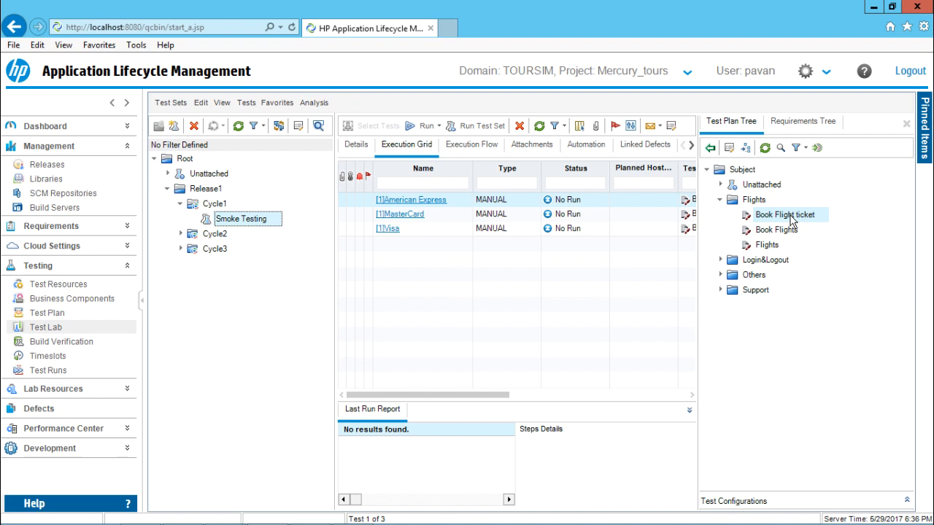
{"action": "mouse_move", "coordinate": [726, 211]}
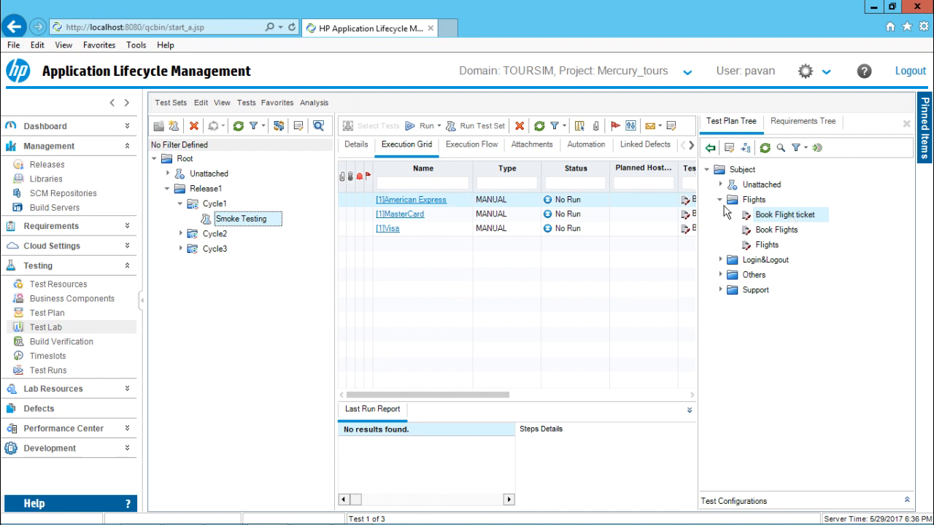
{"action": "mouse_move", "coordinate": [409, 236]}
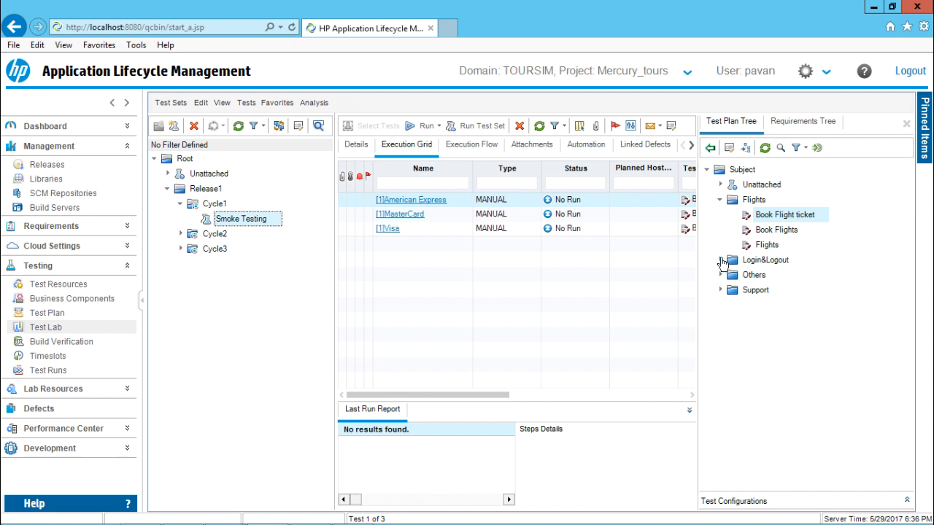
Step: Add the Login test from Login&Logout, creating Login and User1 instances for five in total
{"action": "left_click", "coordinate": [721, 260]}
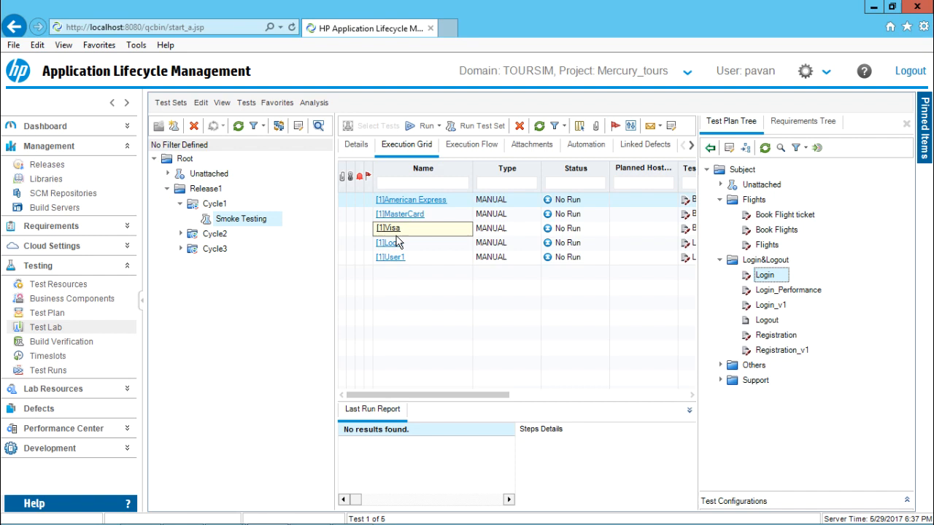
{"action": "left_click", "coordinate": [387, 228]}
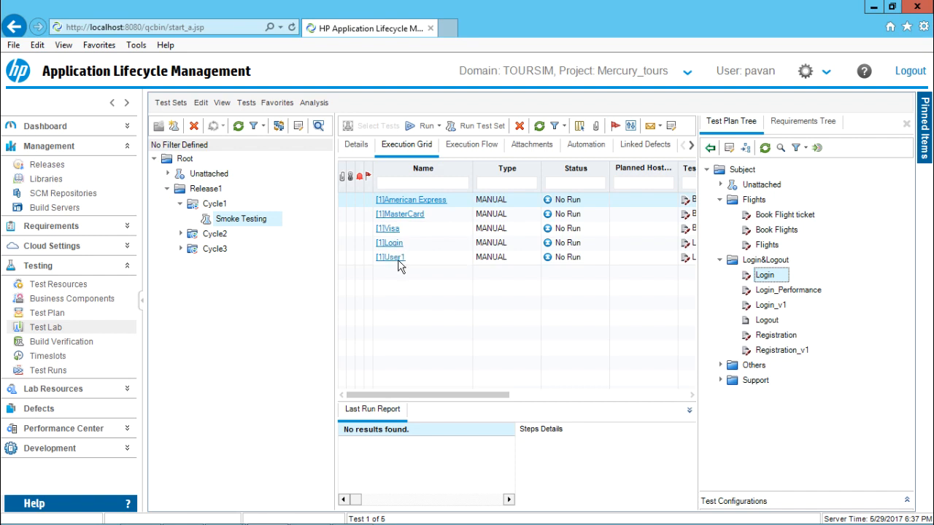
{"action": "mouse_move", "coordinate": [431, 259]}
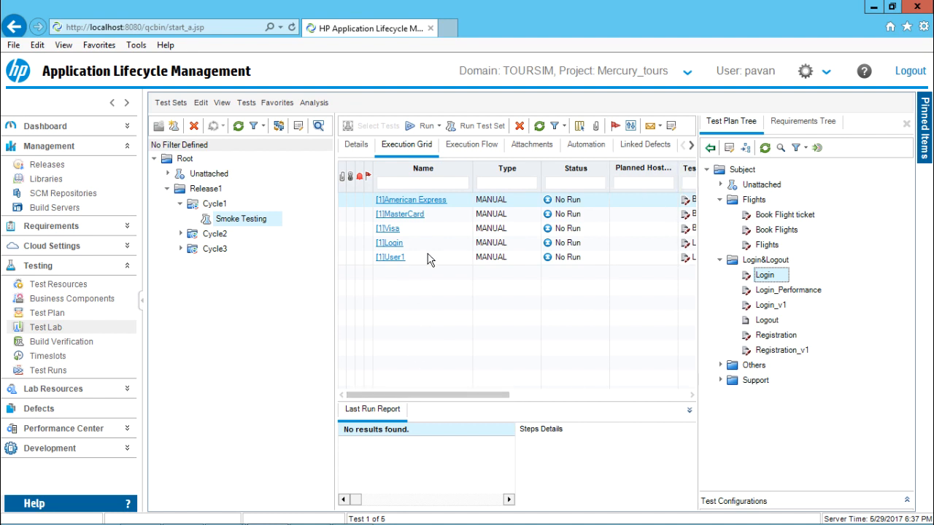
{"action": "mouse_move", "coordinate": [763, 338]}
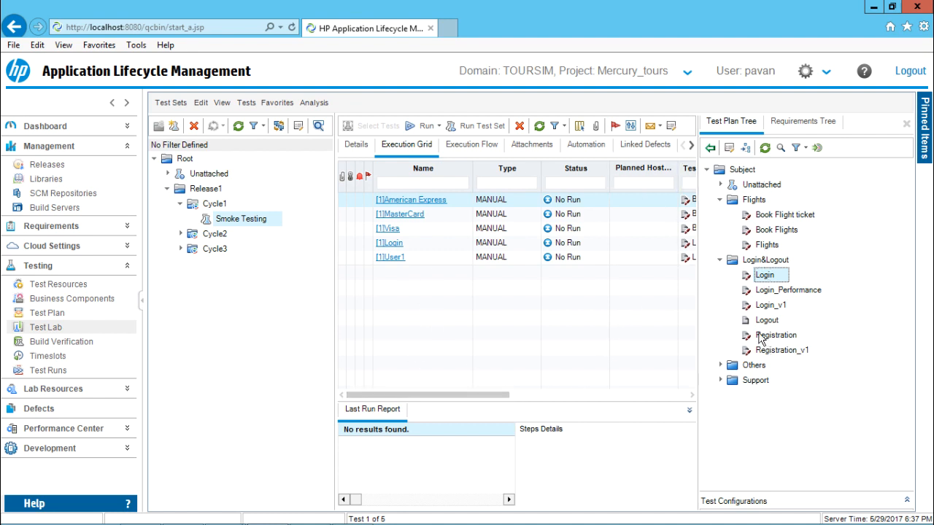
{"action": "mouse_move", "coordinate": [786, 239]}
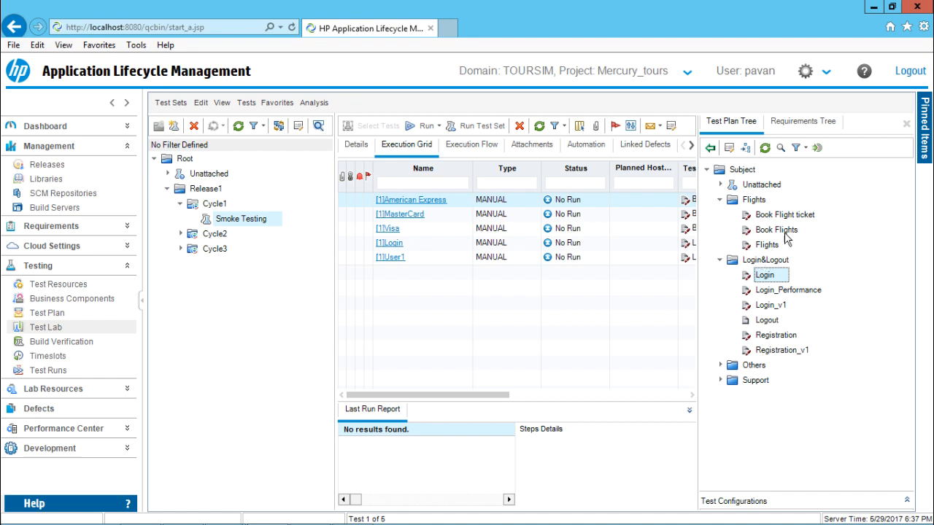
{"action": "mouse_move", "coordinate": [447, 352]}
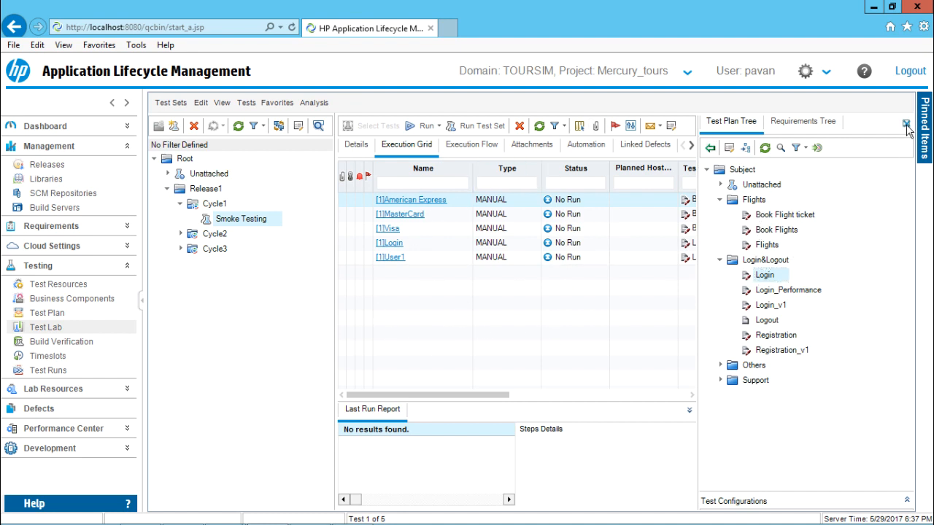
Step: Close the test plan tree so the grid shows all five instances with test names and user pavan
{"action": "left_click", "coordinate": [907, 123]}
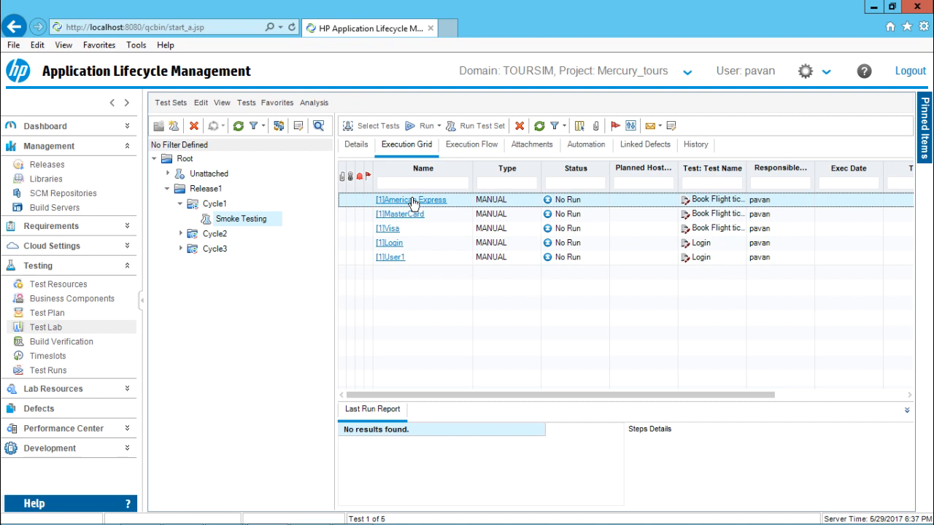
Step: Inspect the American Express instance's details and cancel without changes
{"action": "double_click", "coordinate": [411, 199]}
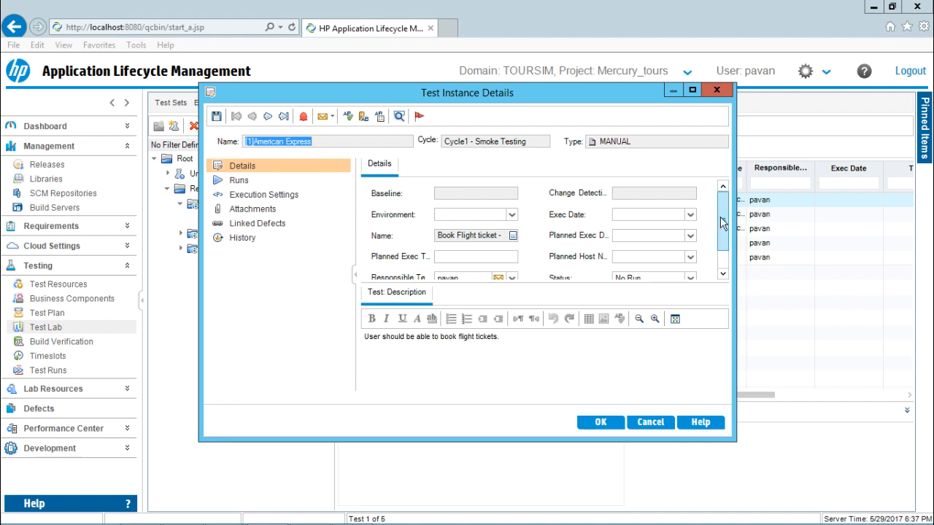
{"action": "scroll", "scroll_direction": "down", "scroll_amount": 3}
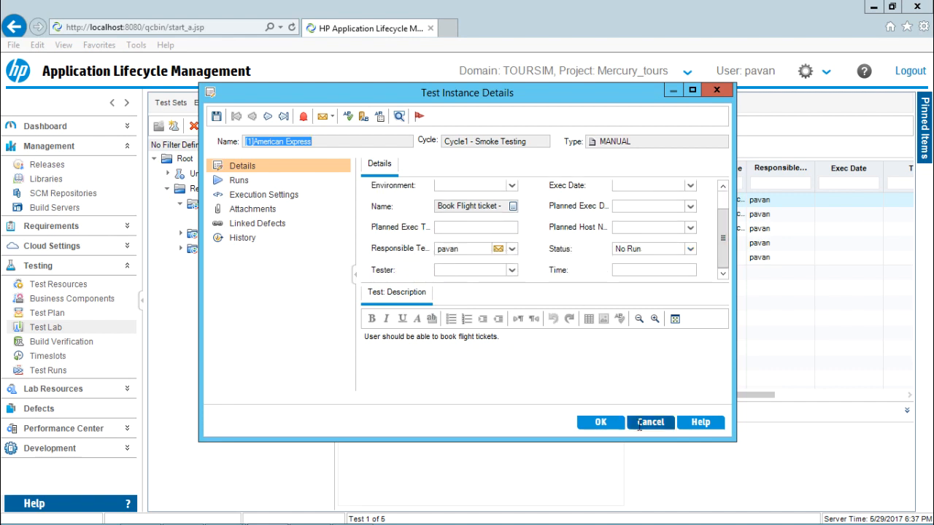
{"action": "left_click", "coordinate": [649, 421]}
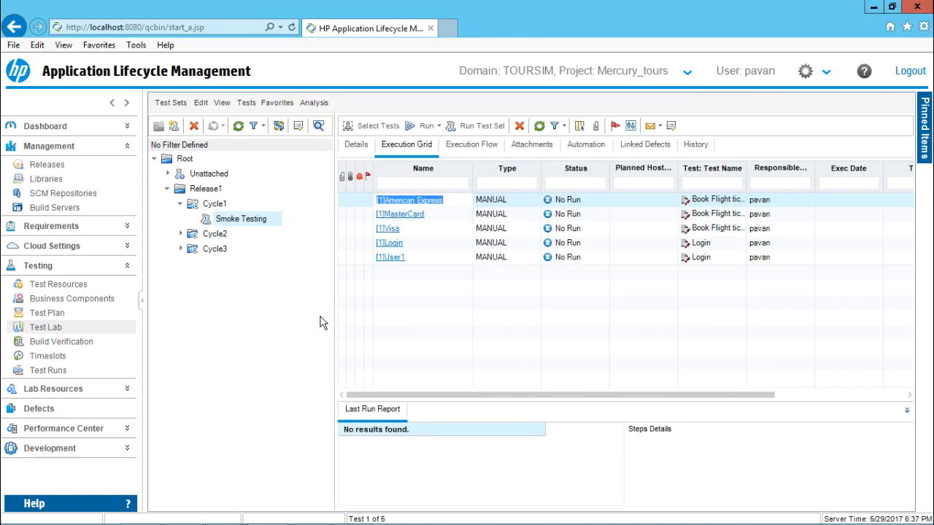